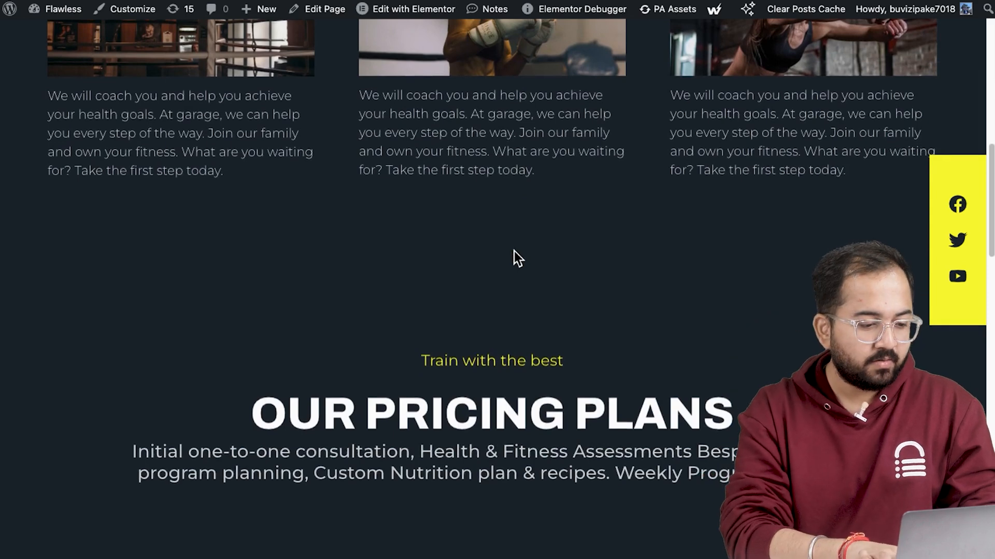
- Scroll to the Pricing section and reach the container's Advanced settings for the new full-width container
scroll("down", 3)
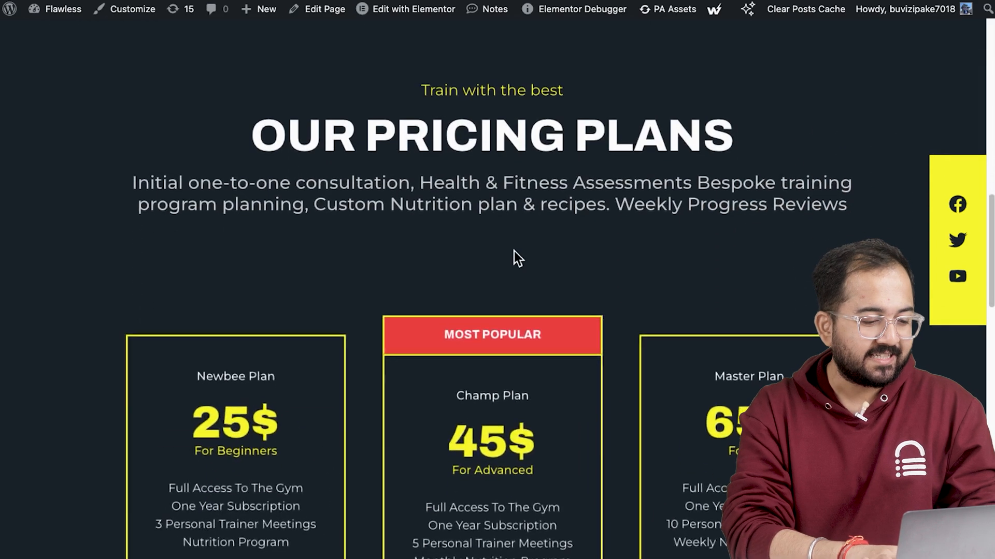
scroll("down", 3)
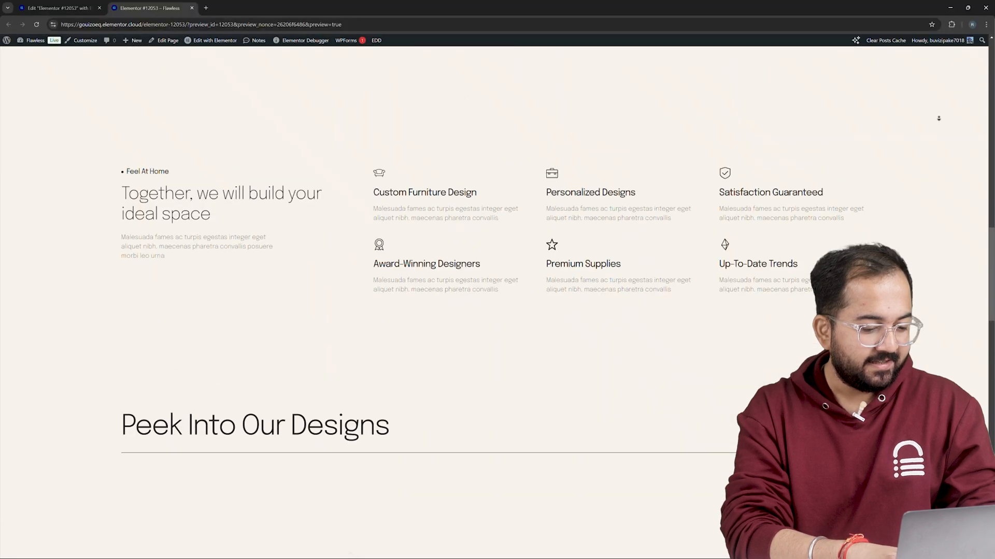
scroll("down", 3)
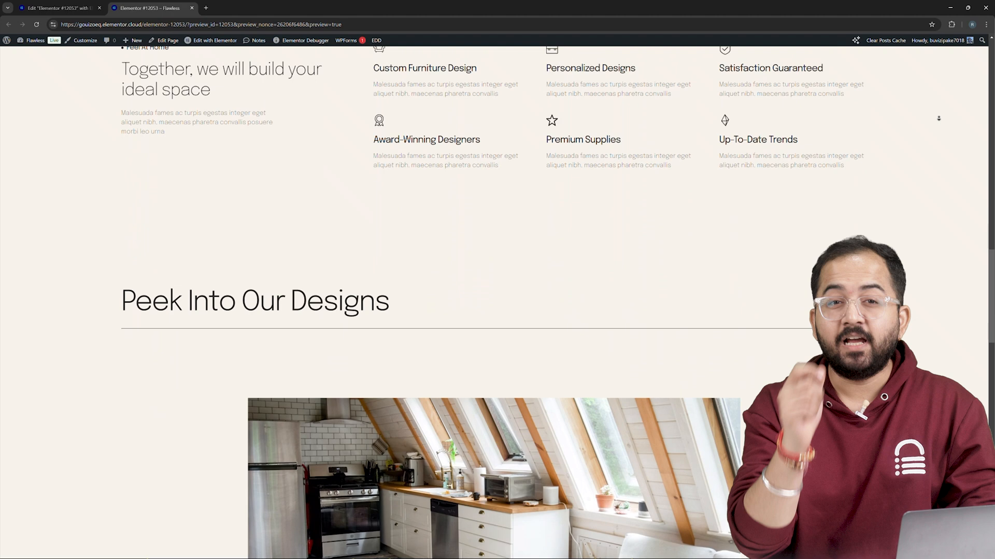
scroll("down", 3)
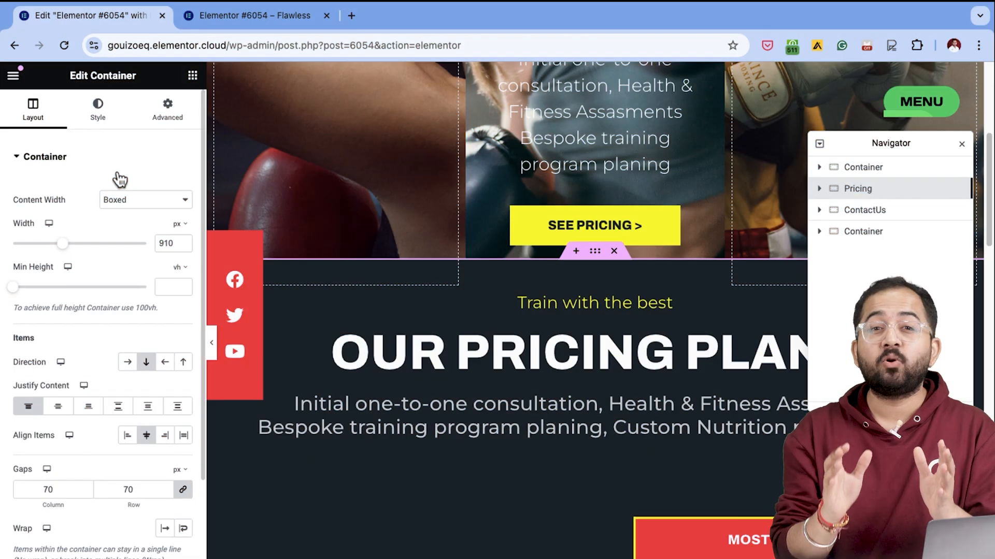
left_click(167, 109)
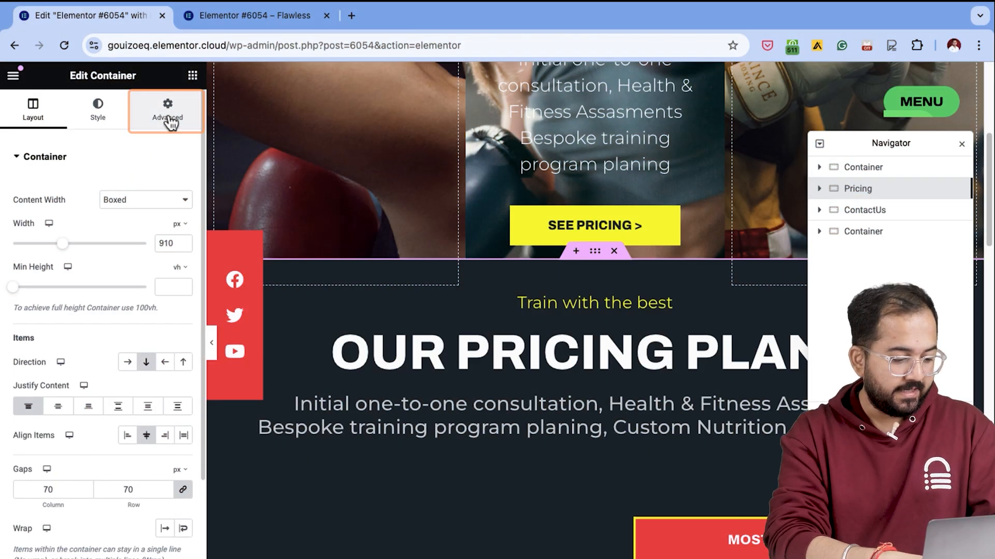
left_click(167, 109)
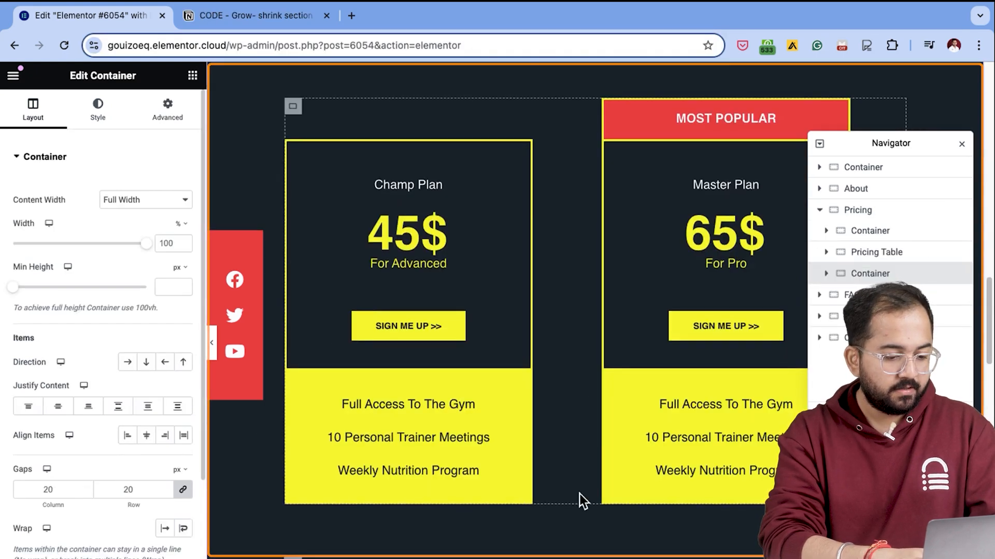
- Drop an HTML widget into the empty container and copy the GSAP grow-shrink script into it
type("html")
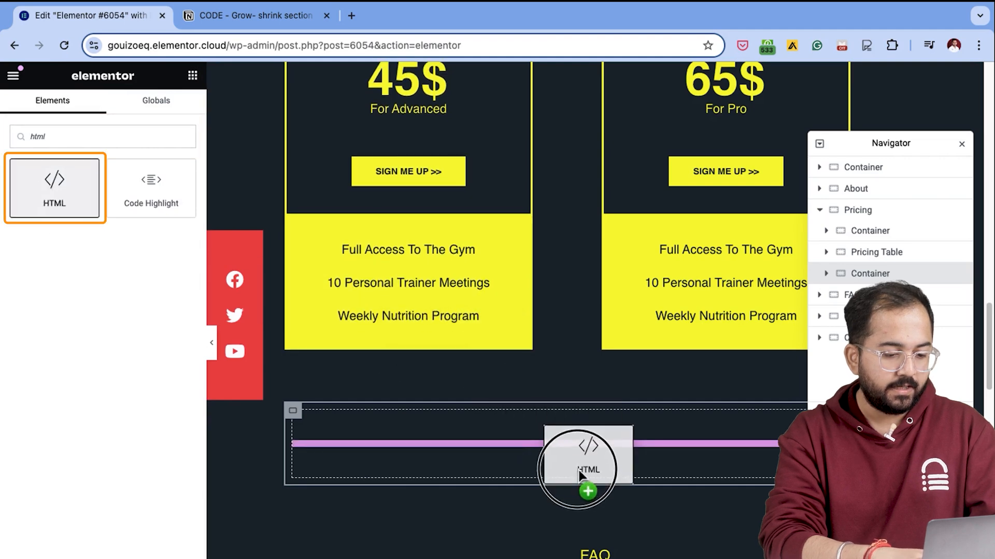
left_click_drag(55, 187, 577, 444)
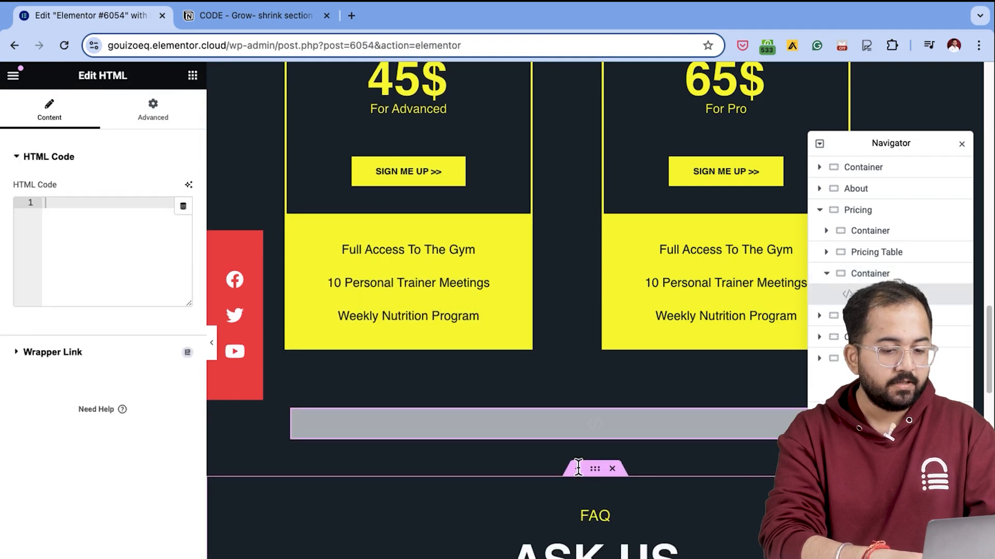
left_click(254, 16)
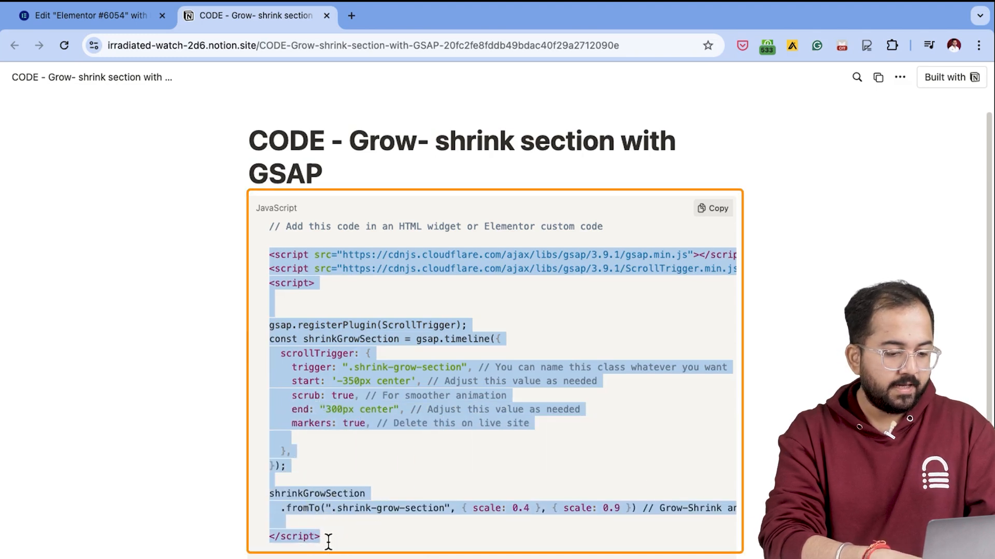
left_click(89, 16)
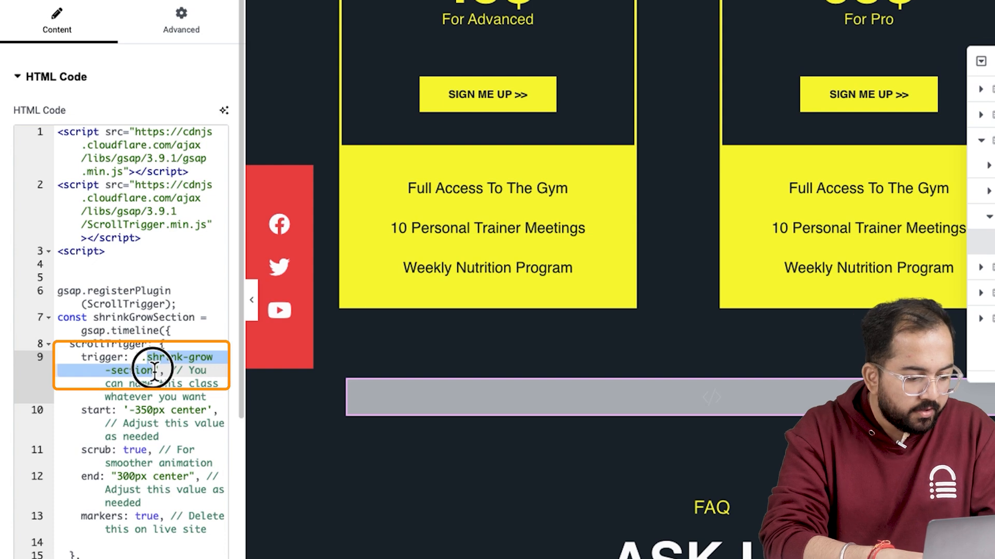
- Rename the trigger and fromTo target from .shrink-grow-section to .shrink-grow, then select Pricing Table
scroll("down", 3)
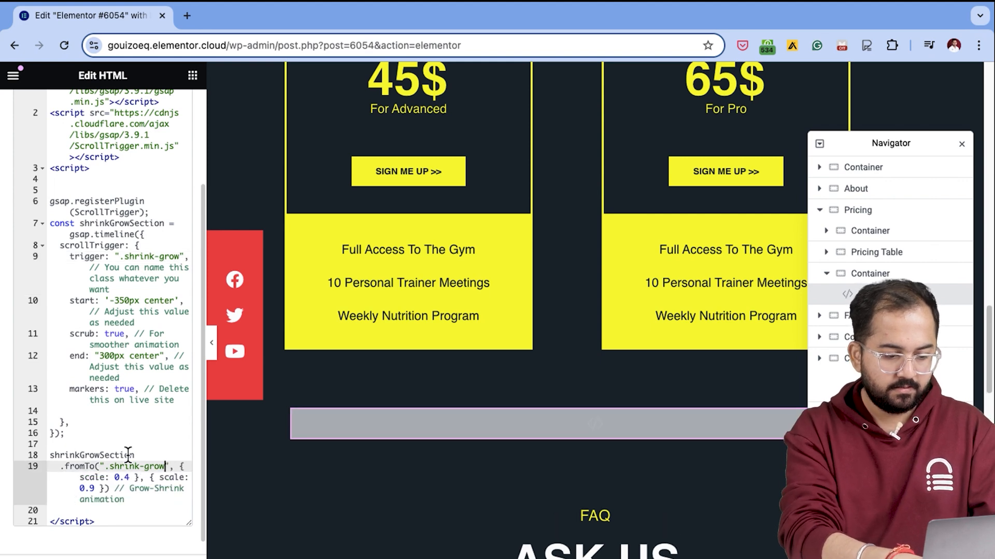
double_click(137, 467)
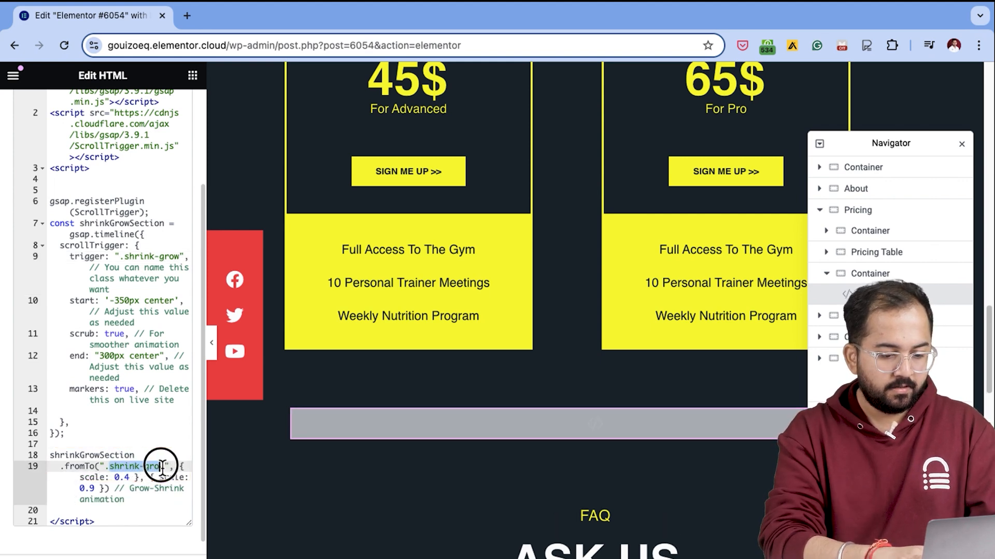
left_click(877, 251)
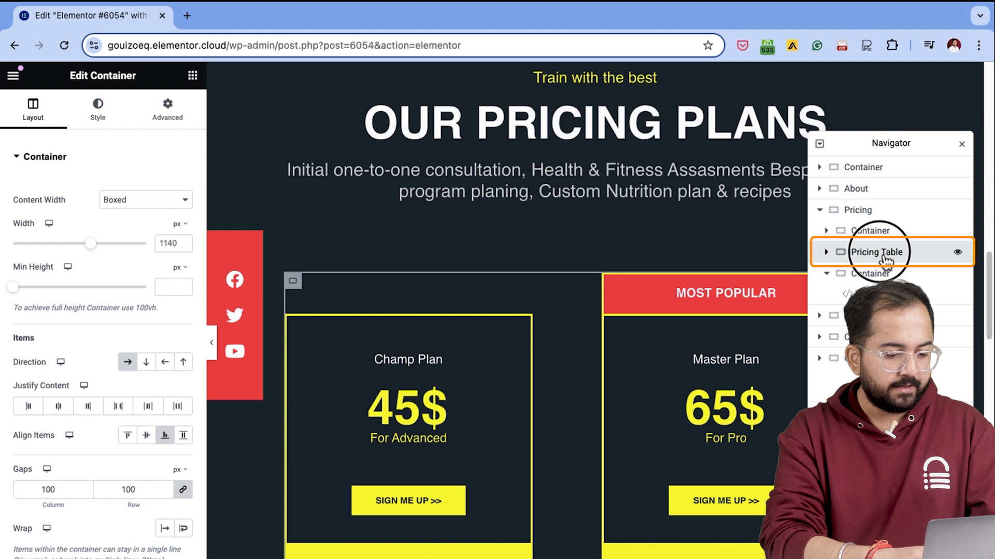
- Enter shrink-grow as the Pricing Table container's CSS class and preview the scroll animation
left_click(167, 109)
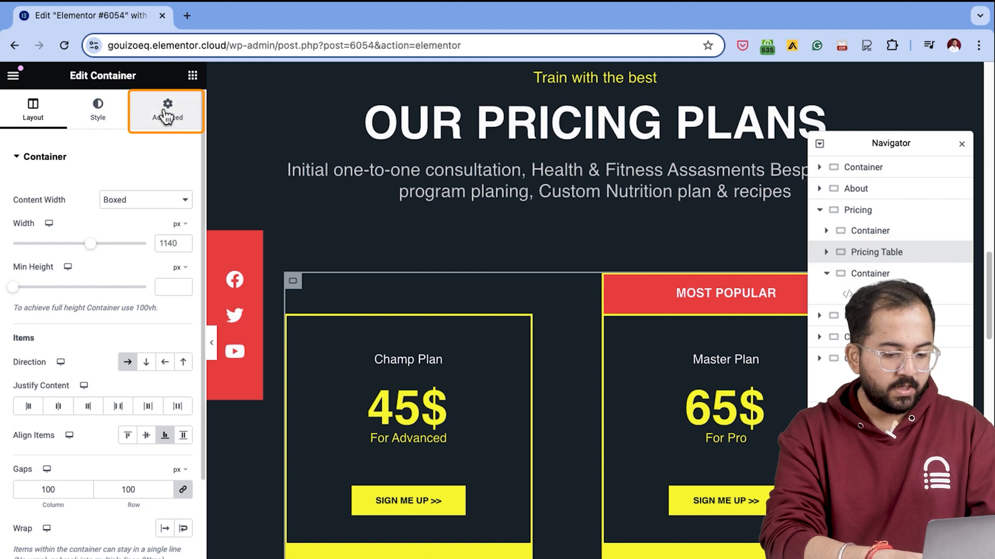
left_click(167, 109)
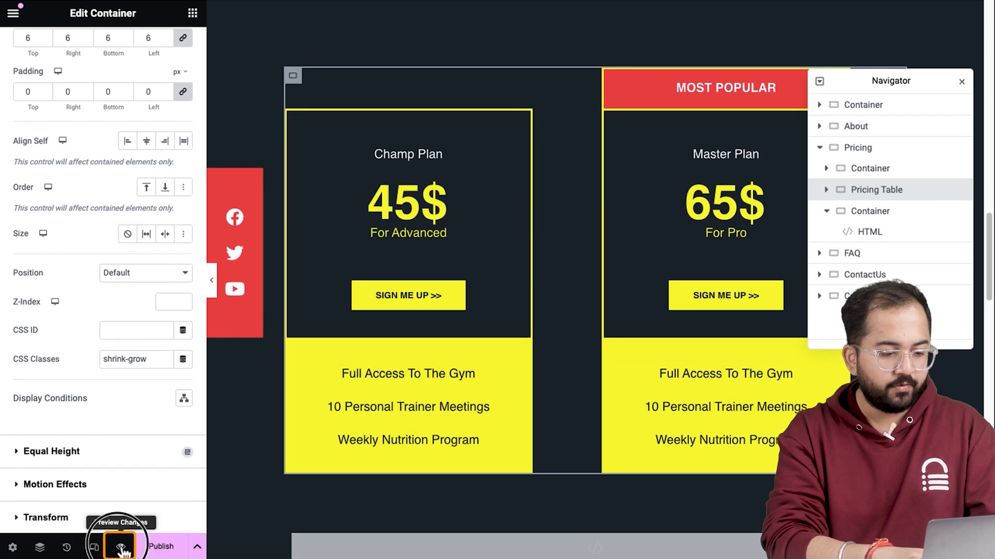
left_click(121, 547)
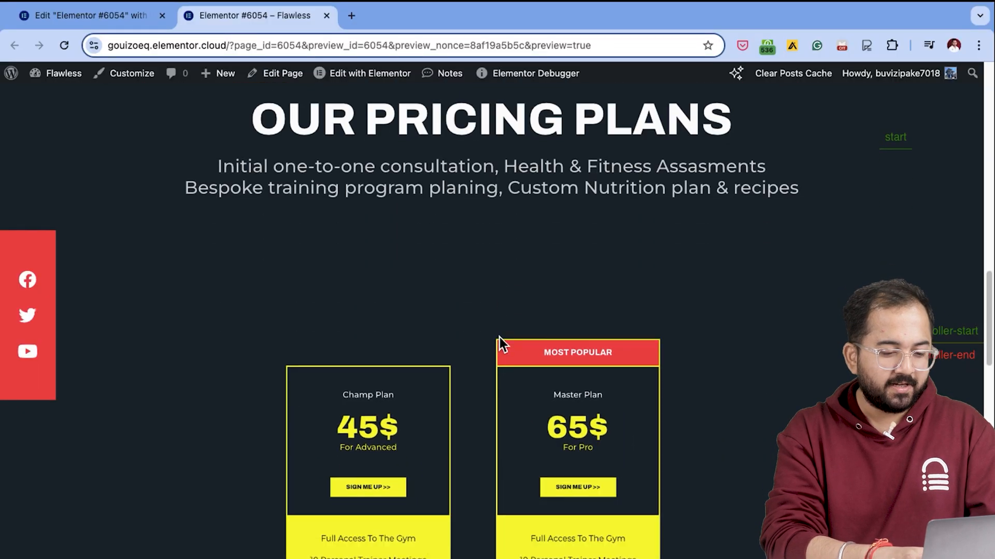
scroll("down", 3)
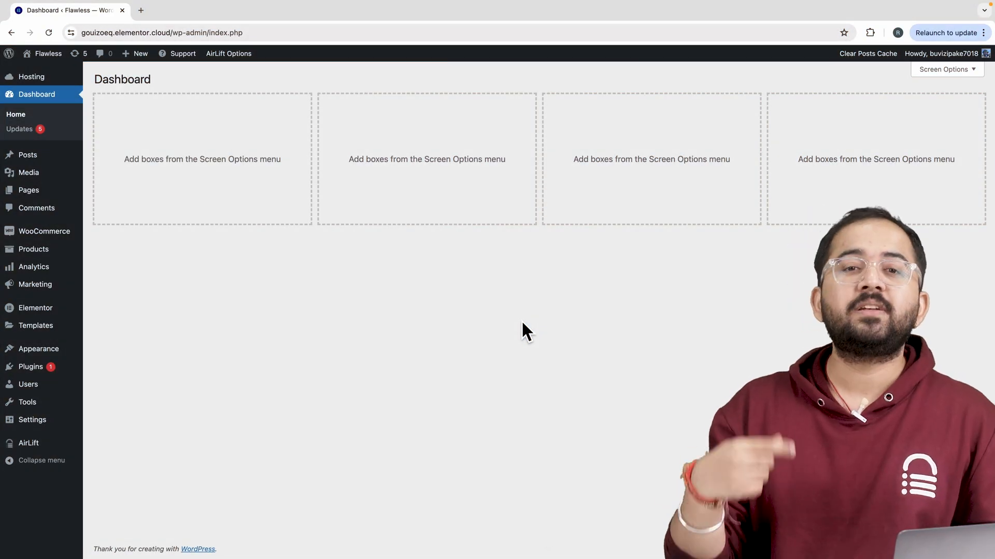
mouse_move(329, 371)
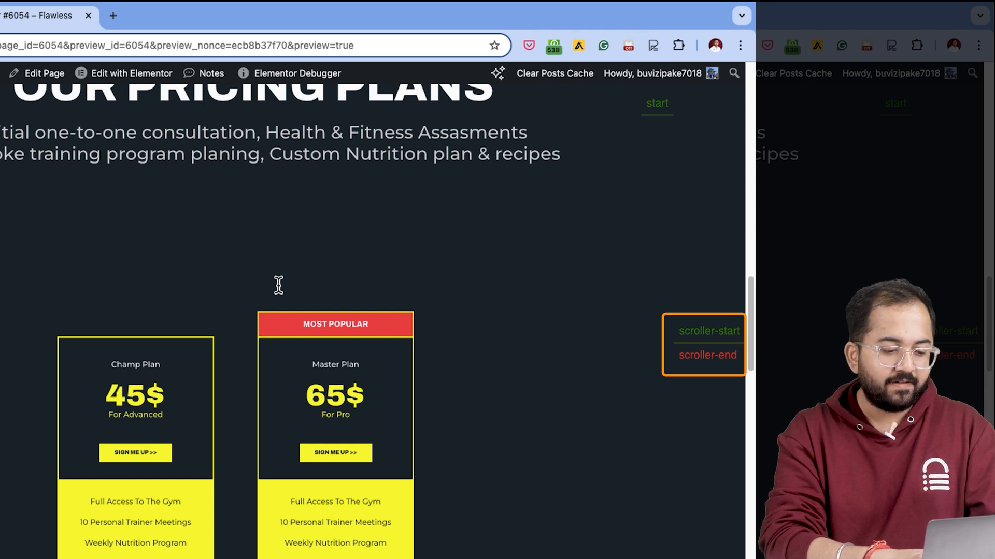
left_click(89, 16)
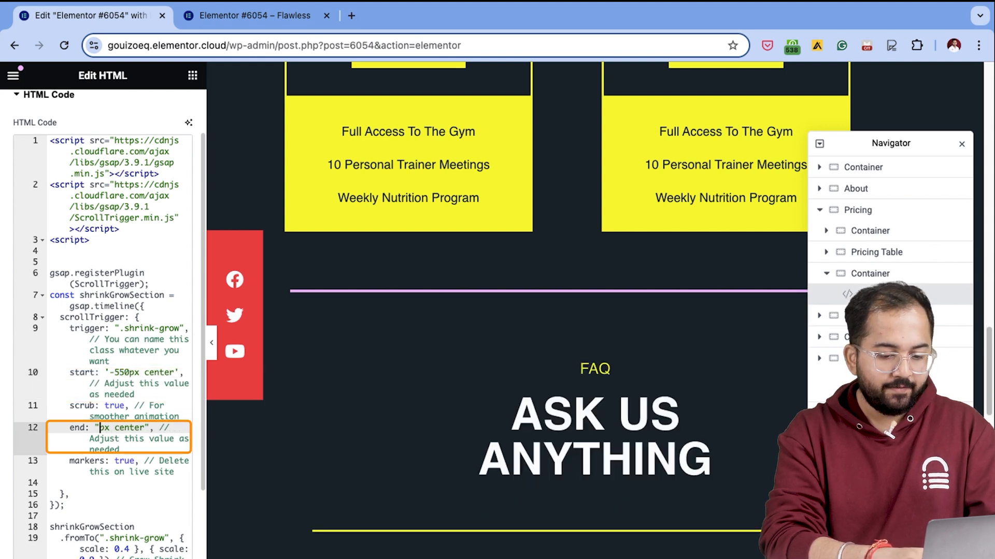
- Set the ScrollTrigger end to '175px center' with start '-550px center' and check the preview
type("175")
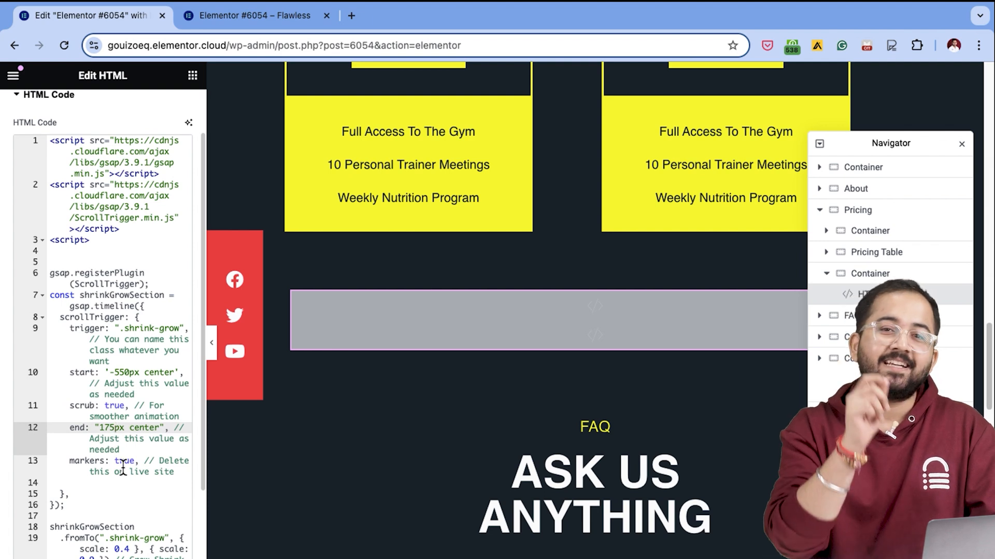
scroll("down", 3)
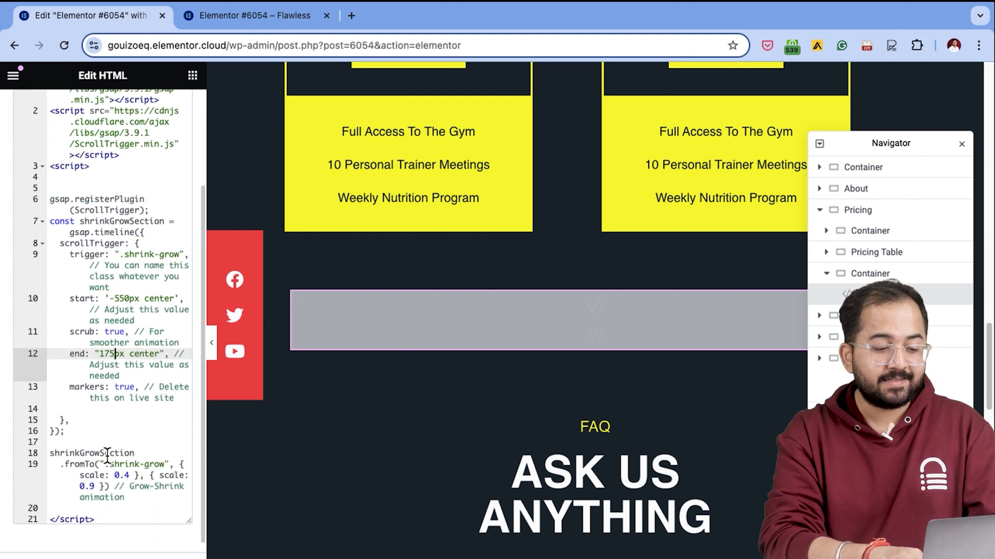
double_click(92, 475)
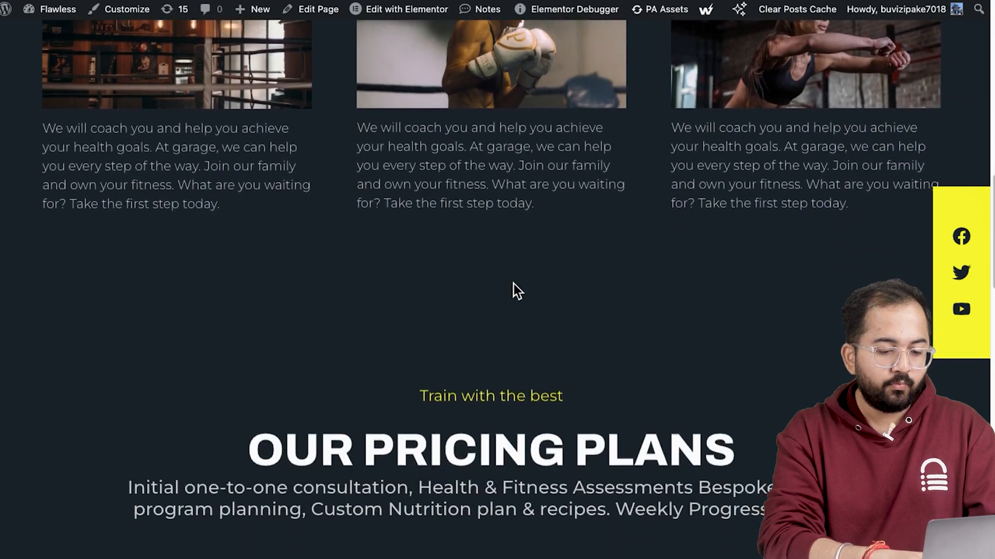
scroll("down", 3)
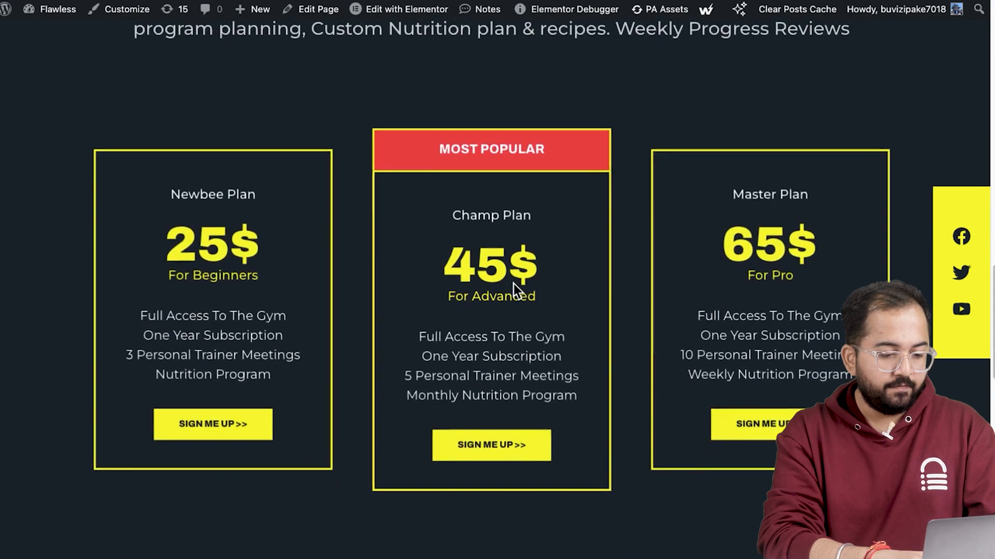